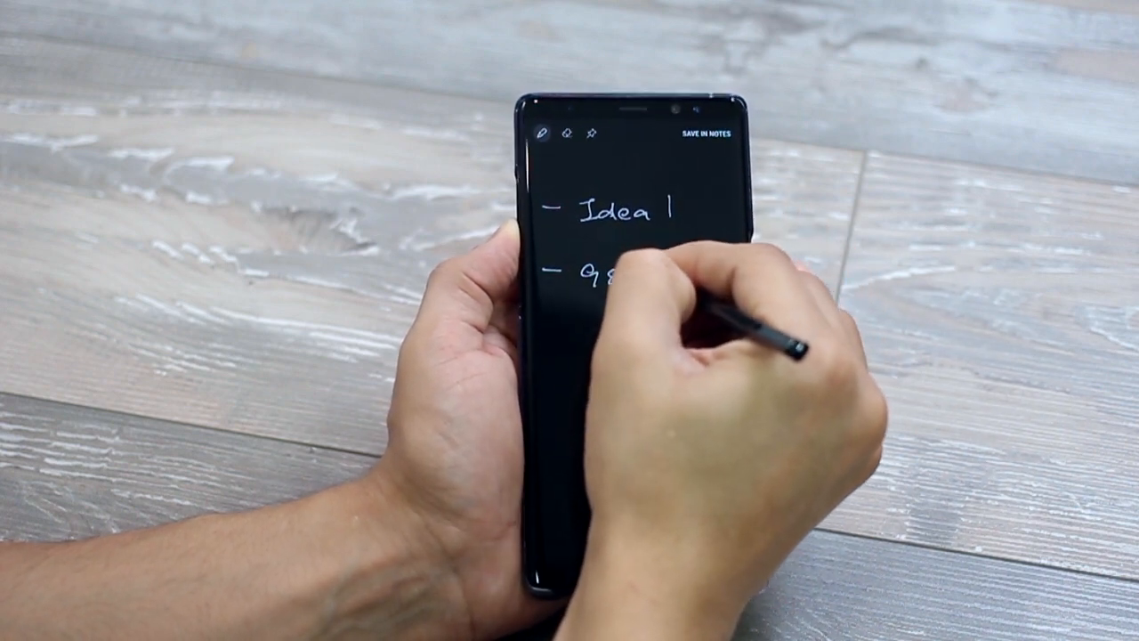
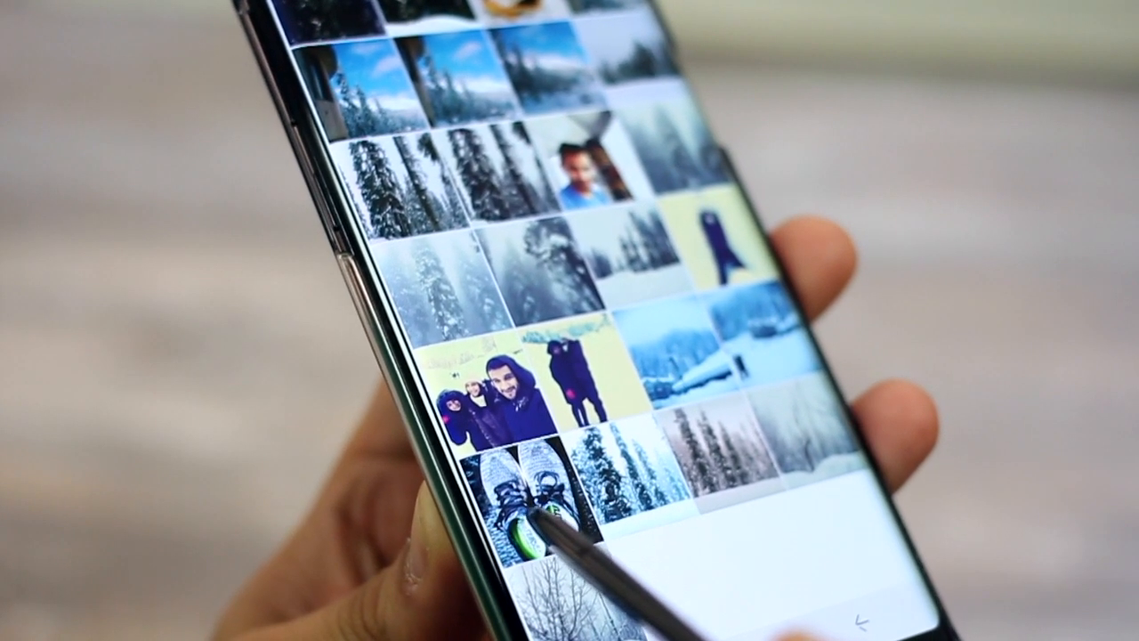
- Preview a gallery thumbnail, then hover a scheduled event in Calendar's month view
click(517, 481)
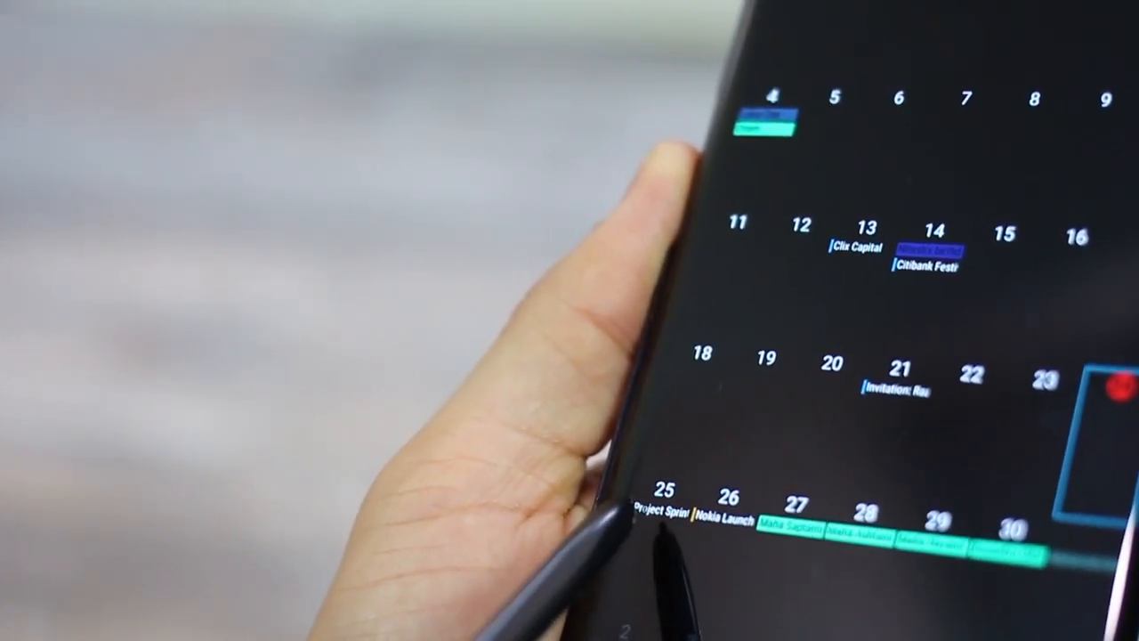
click(664, 489)
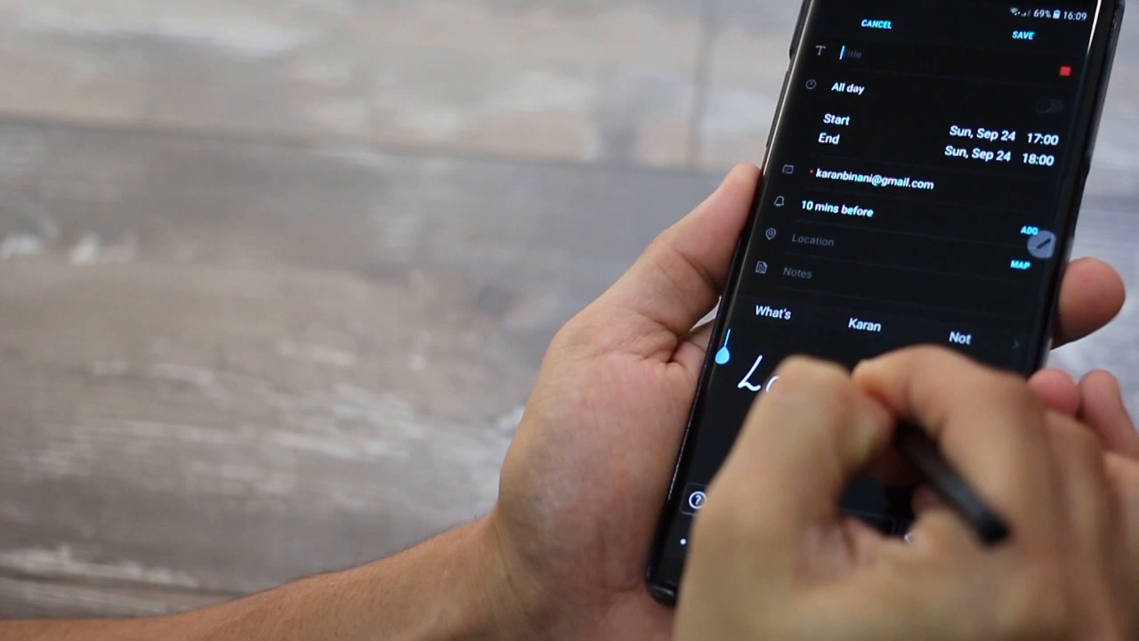
- Write the new Sep 24 event's title in the S Pen handwriting pad
drag(730, 382, 819, 382)
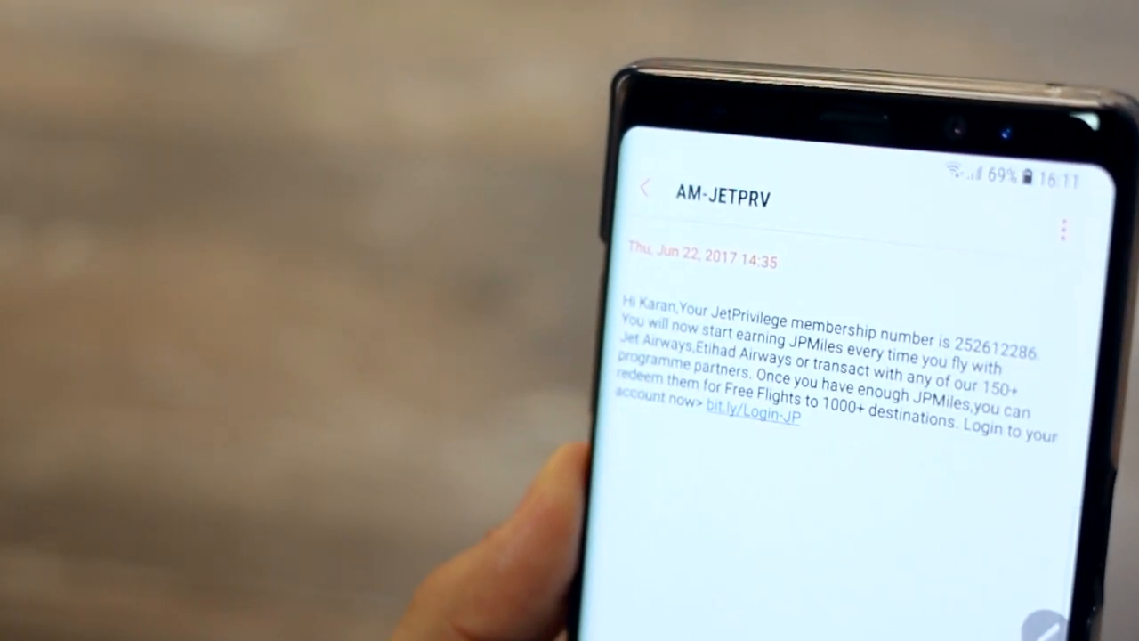
click(753, 418)
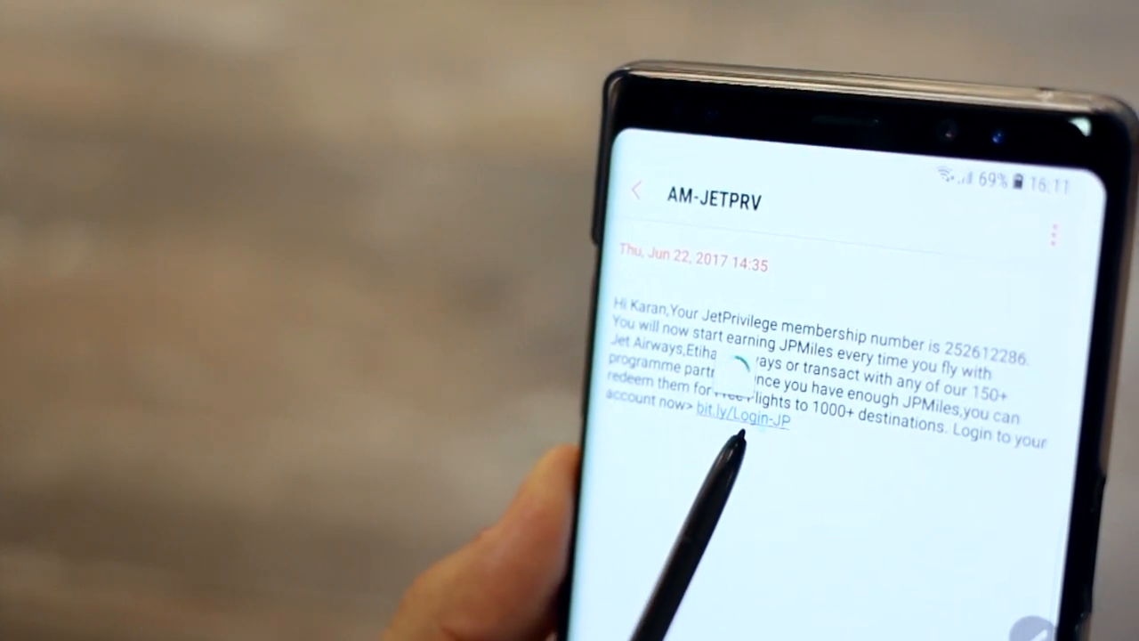
click(746, 422)
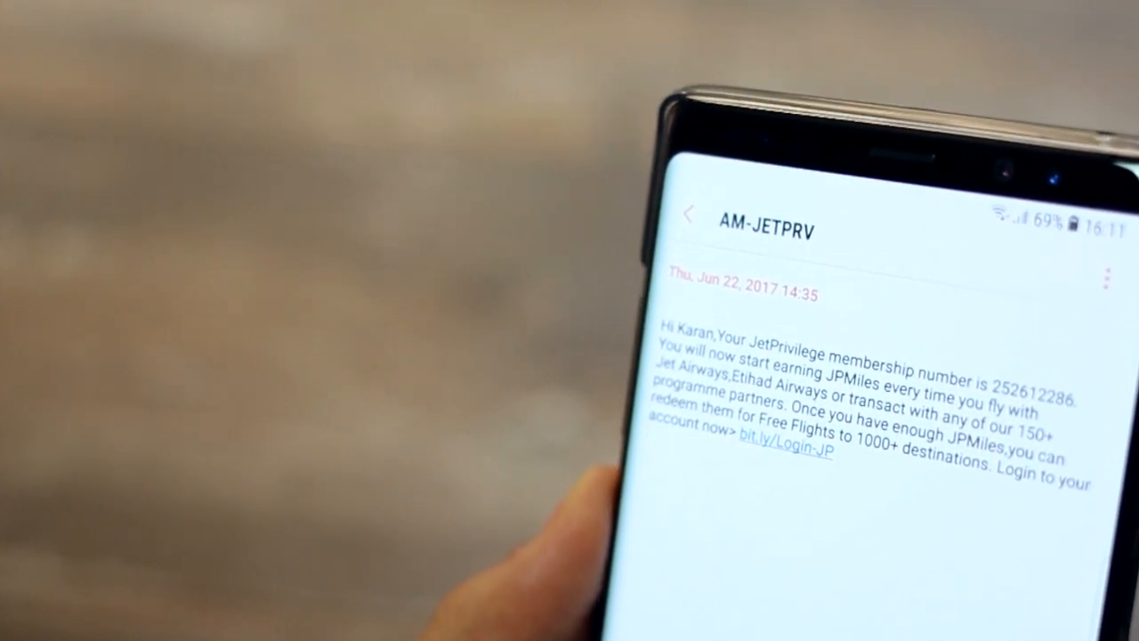
click(690, 214)
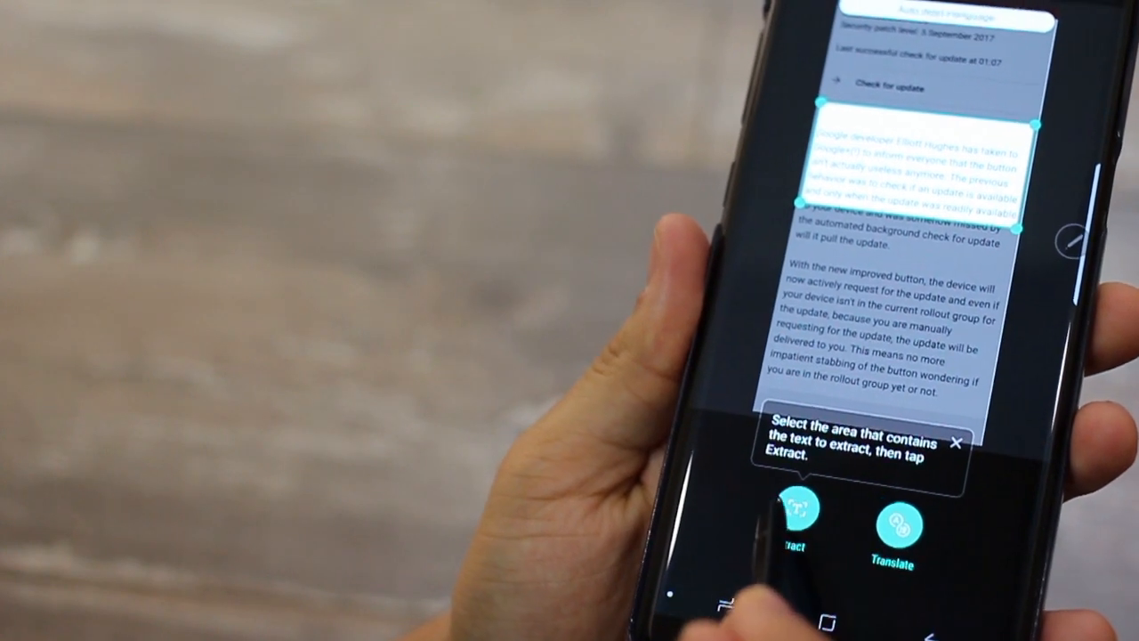
- Extract the text of the selected update-check paragraph in Bixby Vision
click(805, 525)
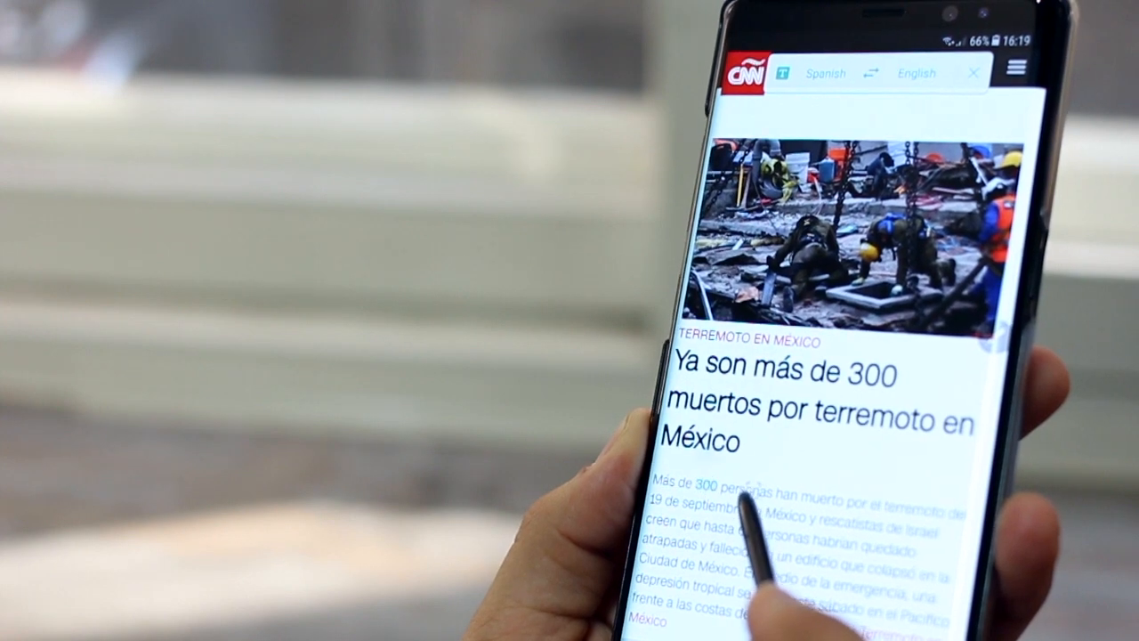
- Hover-translate a Spanish word of the CNN Mexico-earthquake article into English
click(739, 487)
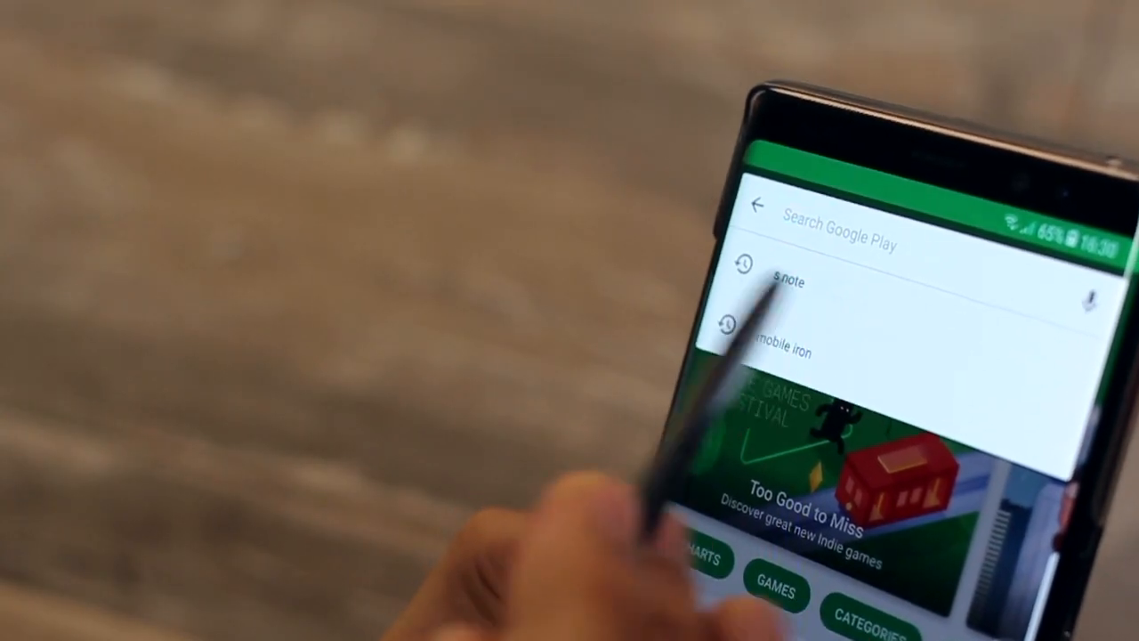
- Reach the S Note listing via the recent 's note' search and launch the installed app
click(787, 281)
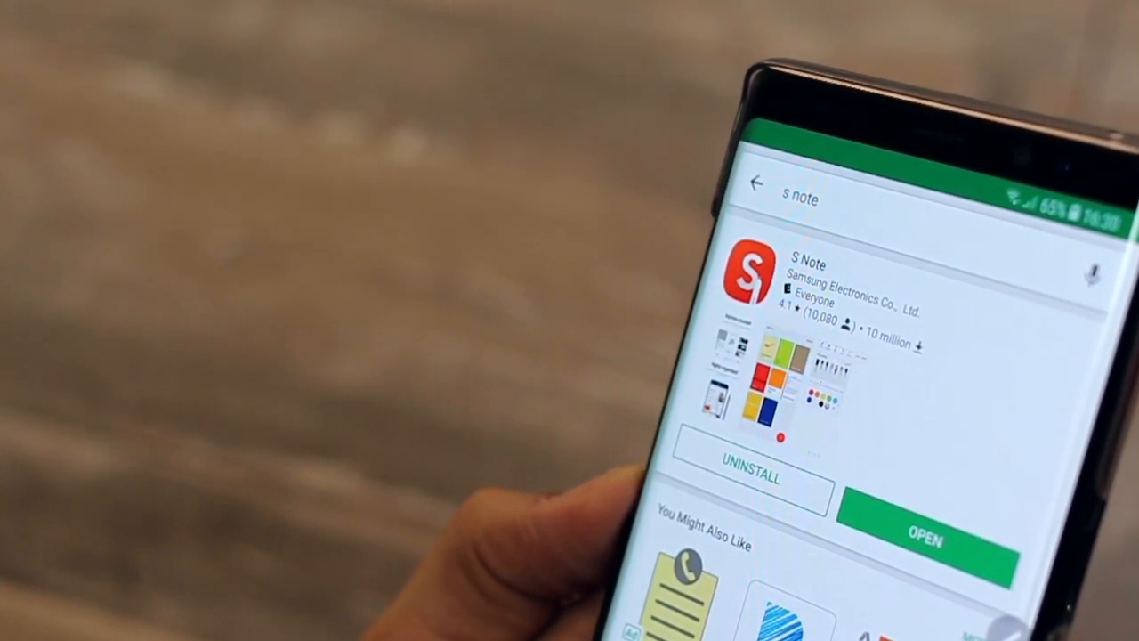
click(924, 537)
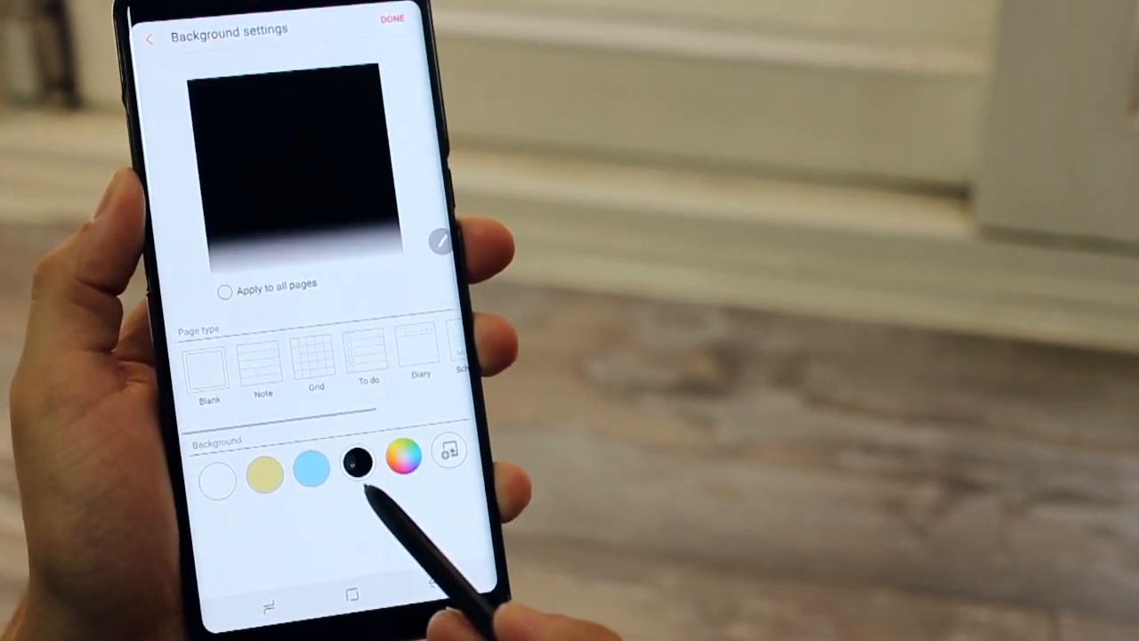
- Turn on 'Apply to all pages' for the black S Note background
click(225, 292)
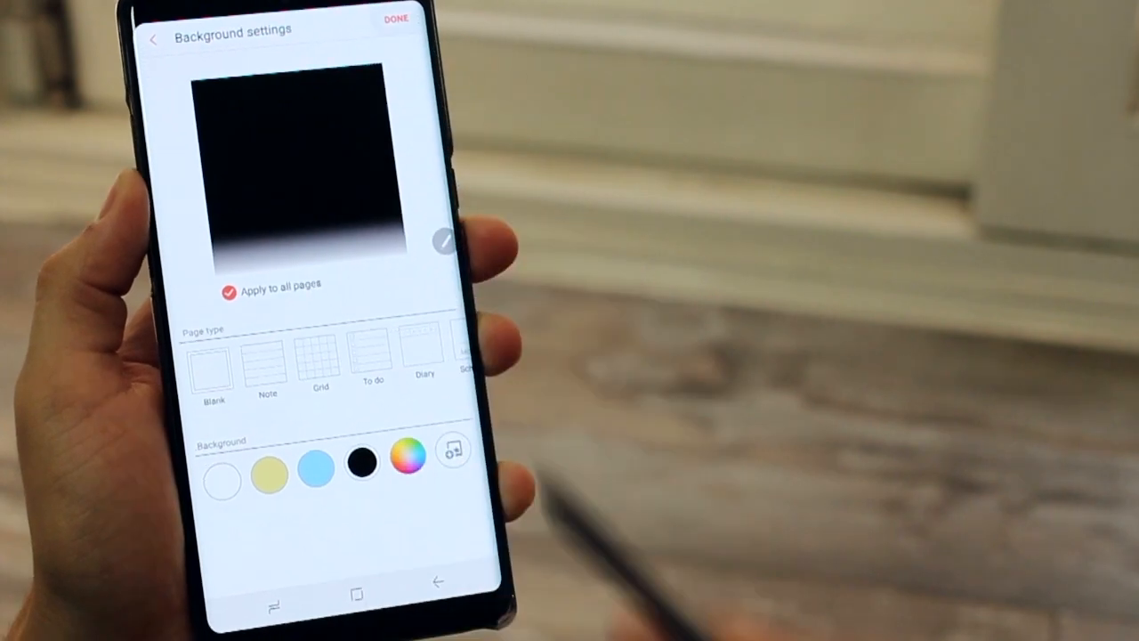